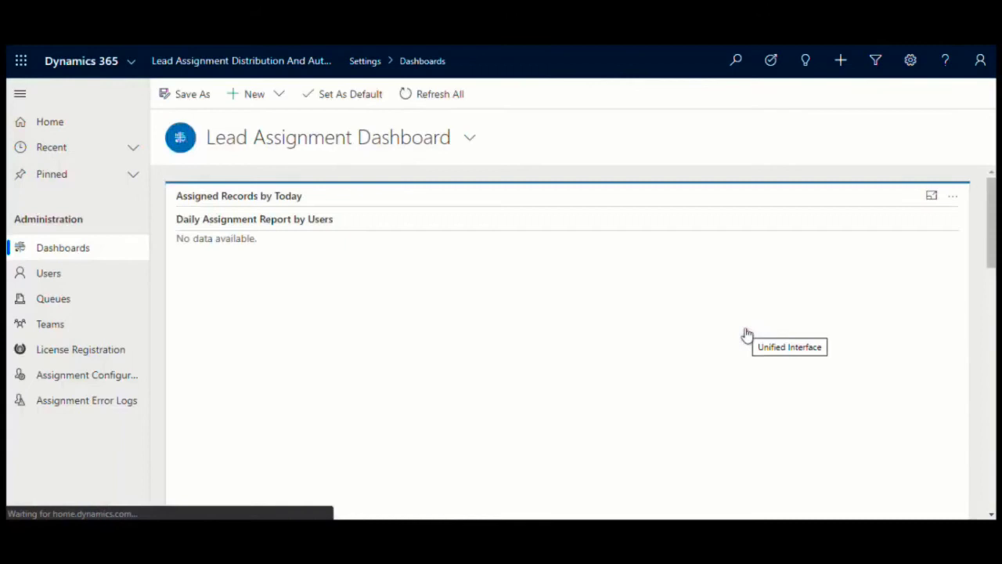
pyautogui.moveTo(119, 376)
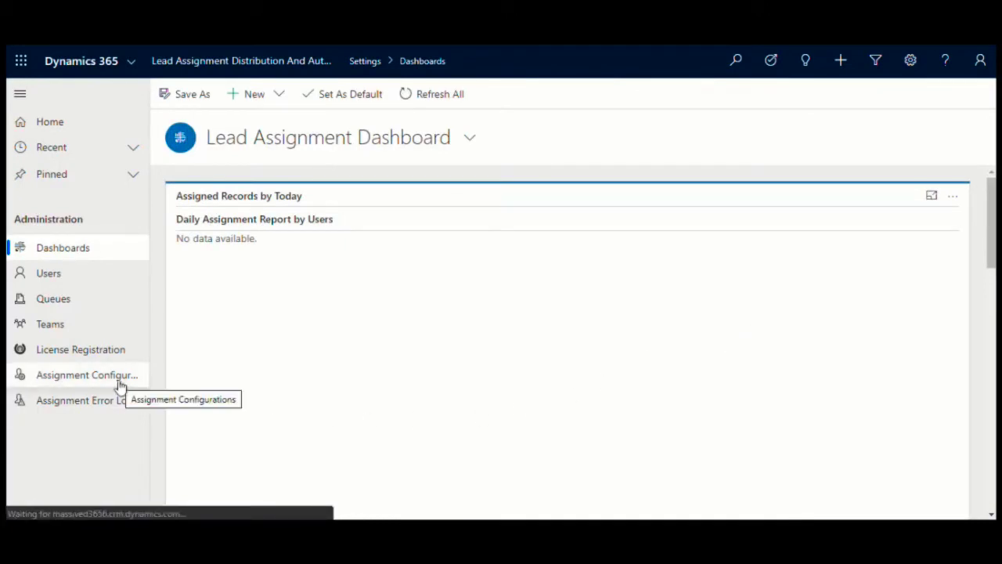
# Open the Lead assignment configuration listing the Hot, Cold and Warm Leads rules
pyautogui.click(87, 374)
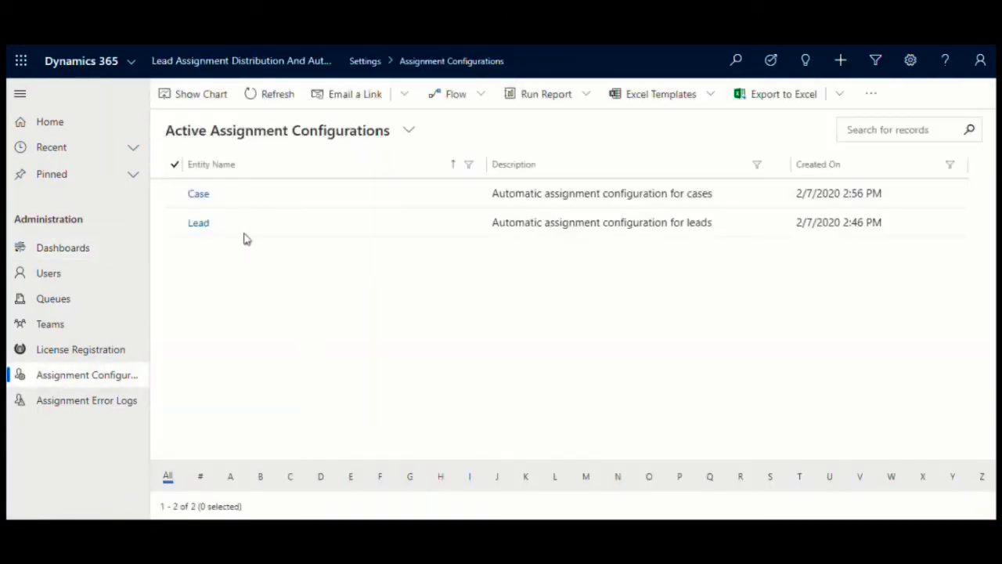
pyautogui.moveTo(333, 227)
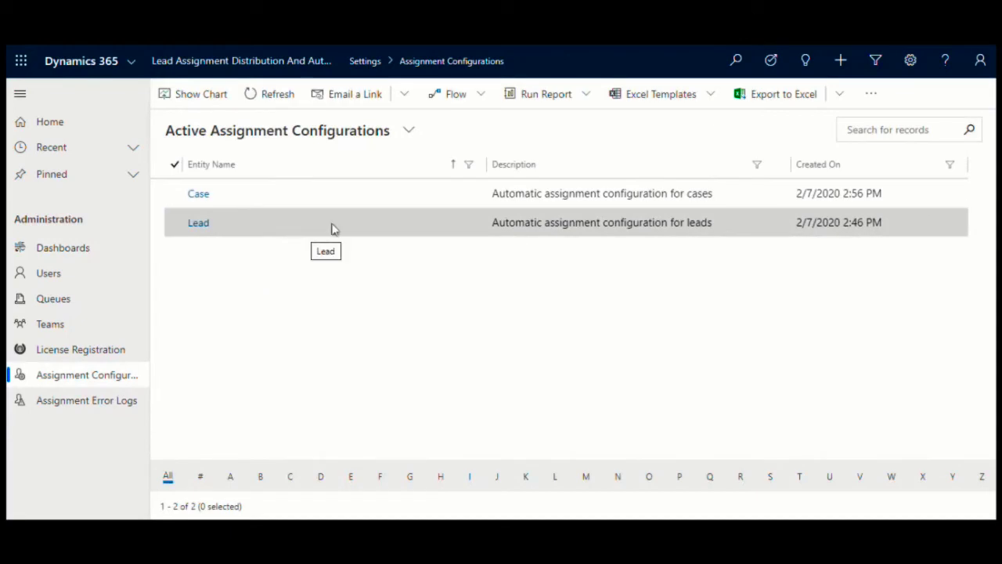
pyautogui.click(198, 222)
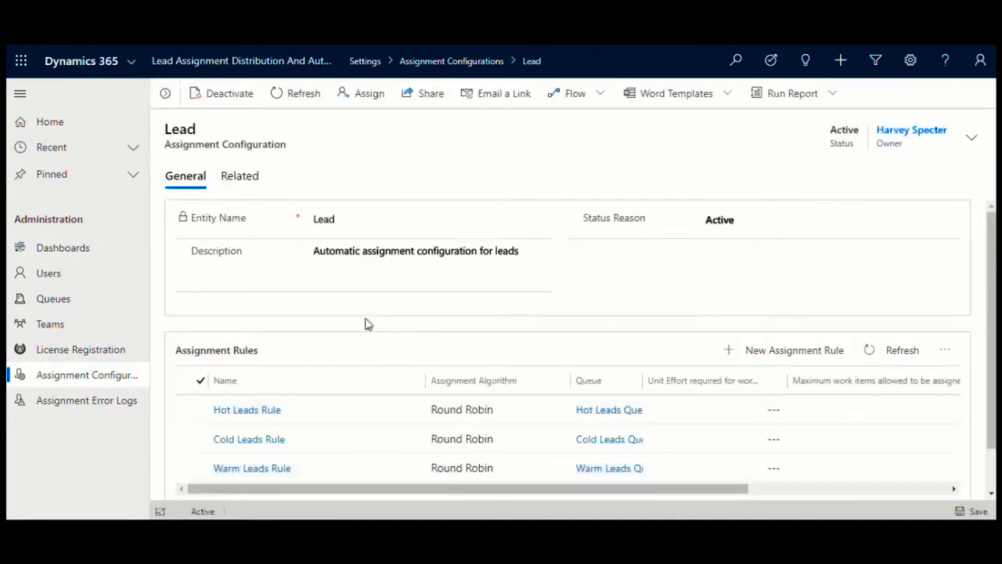
pyautogui.moveTo(269, 438)
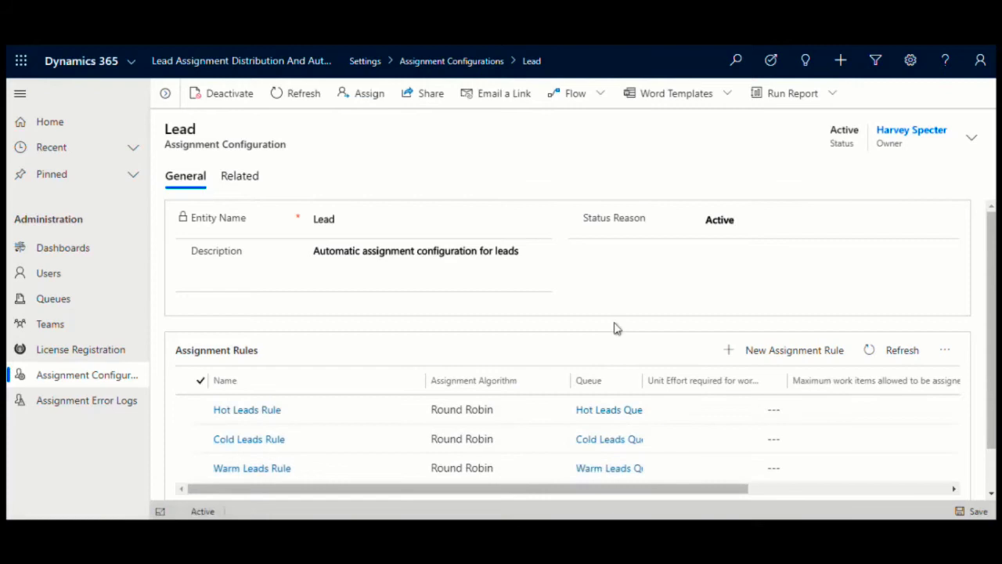
pyautogui.click(248, 410)
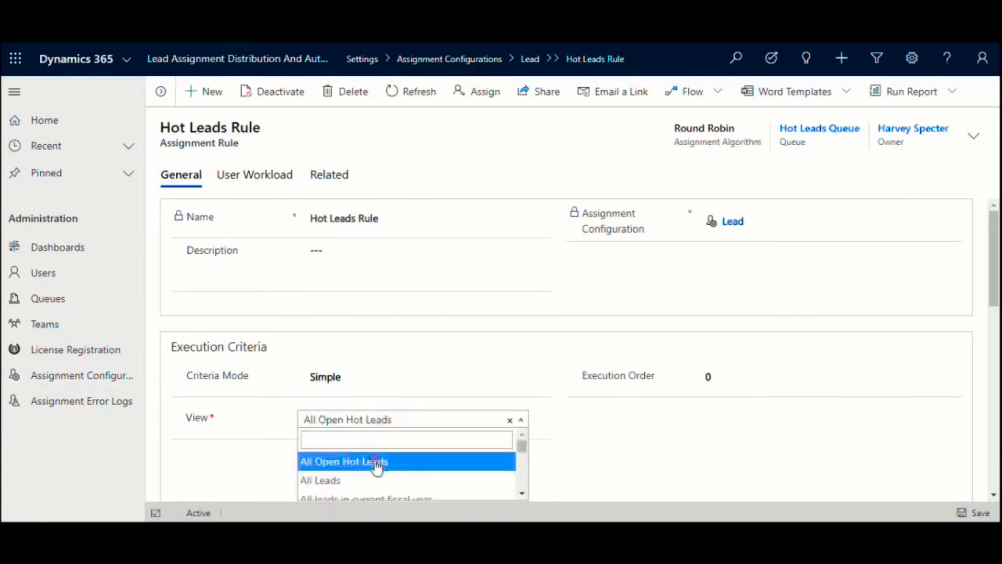
# Set the Hot Leads Rule's view to All Open Hot Leads and review its Fetch Xml and Hot Leads Queue
pyautogui.click(345, 461)
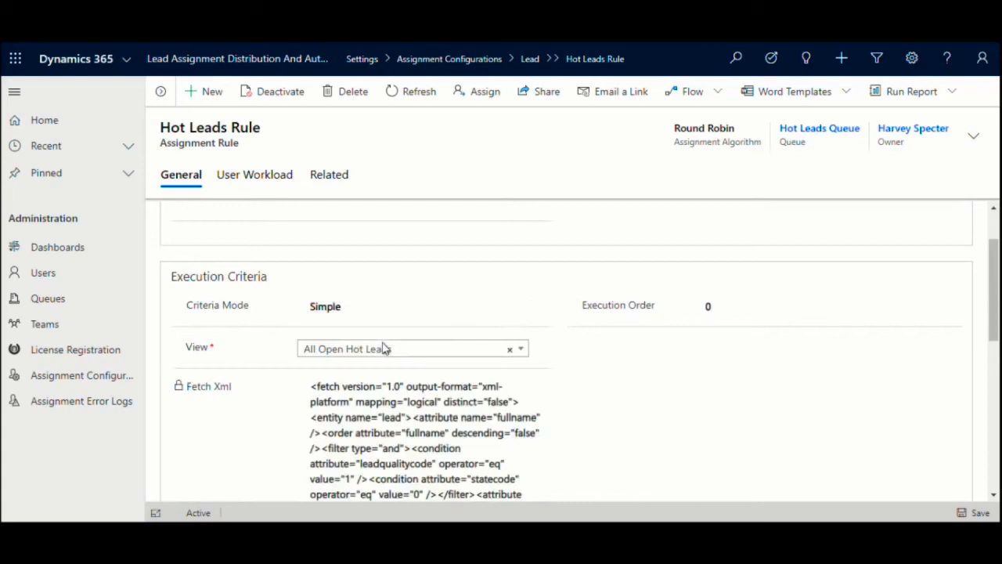
pyautogui.scroll(-3)
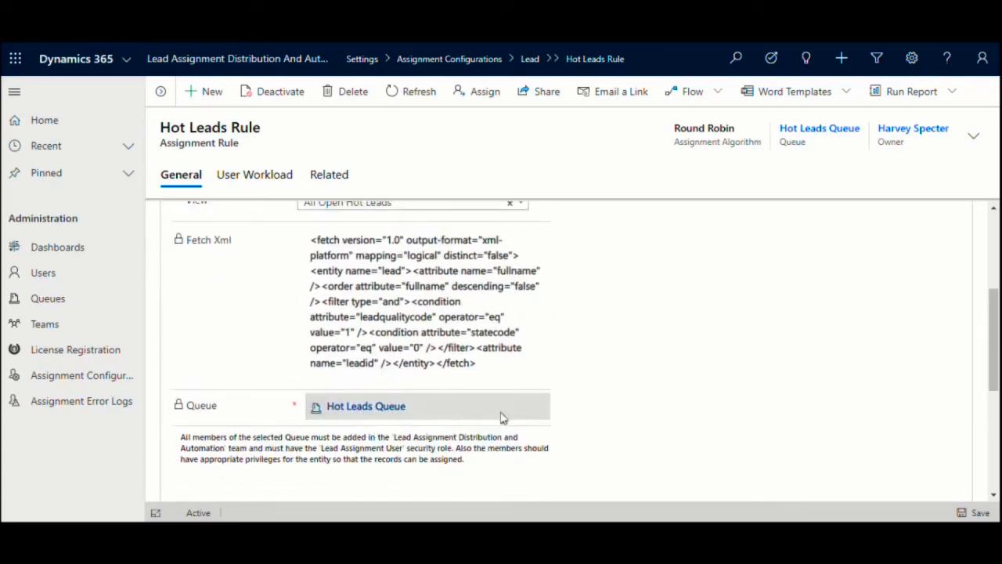
pyautogui.moveTo(567, 454)
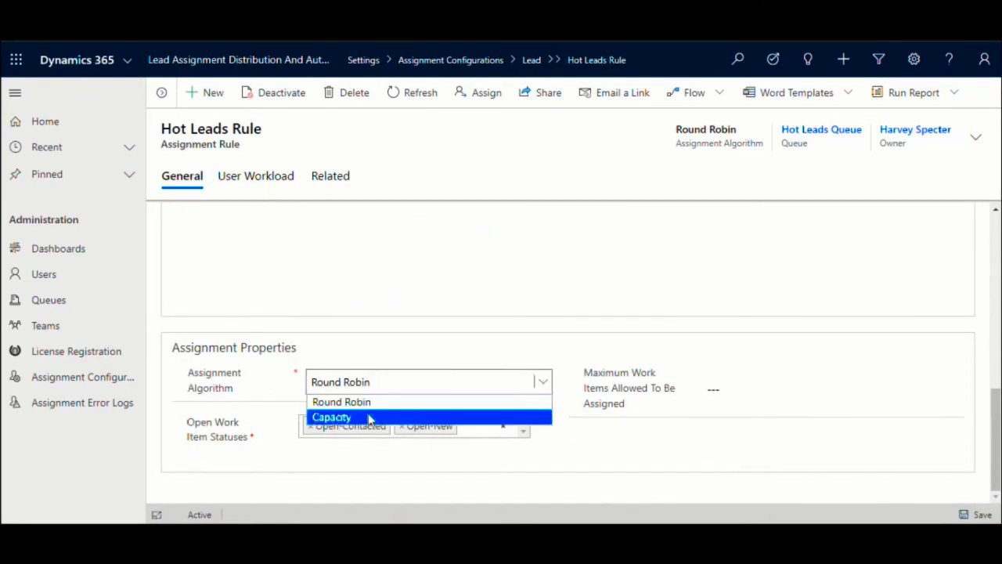
# Switch the Hot Leads Rule's algorithm to Capacity with unit effort 25 per work item
pyautogui.click(332, 416)
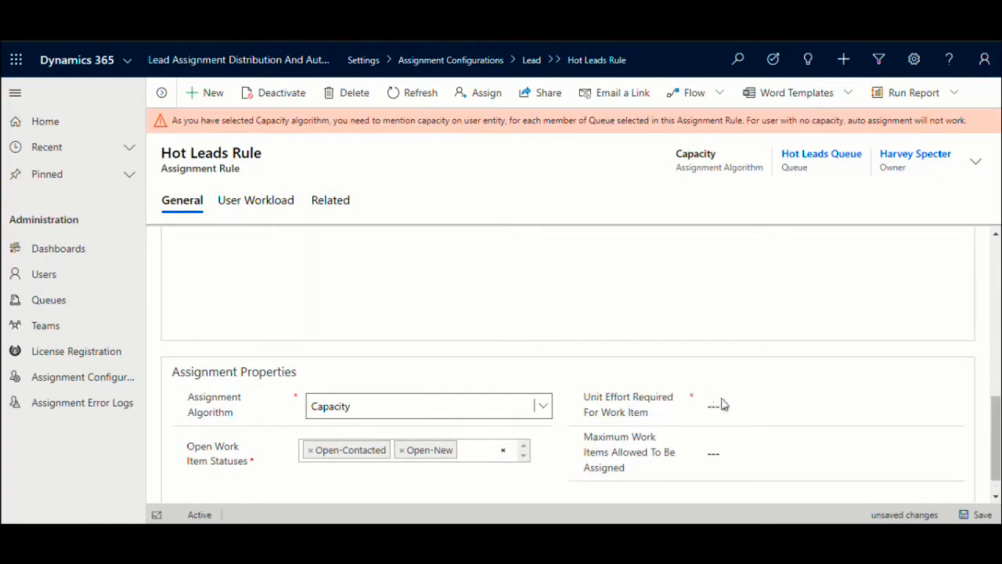
pyautogui.write('25')
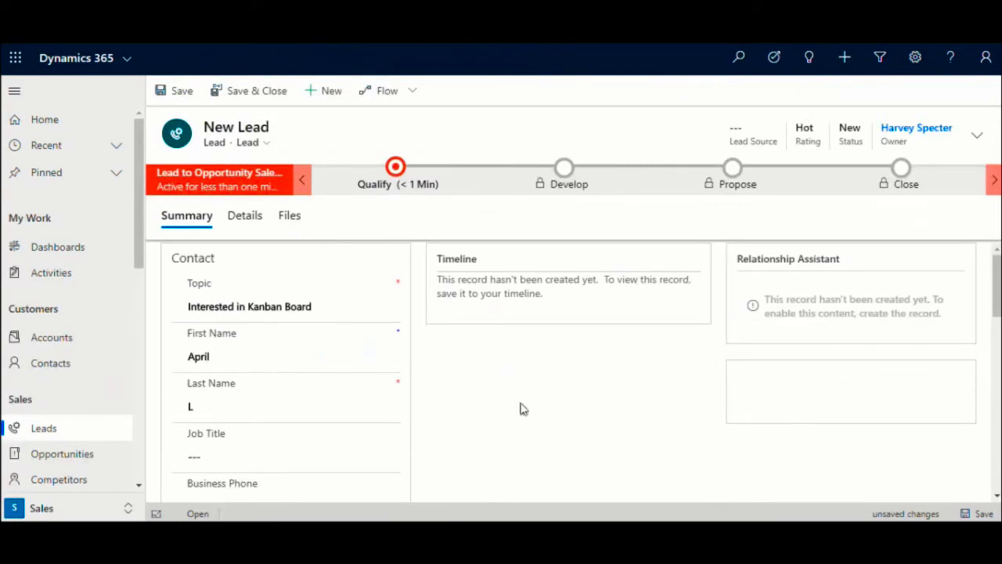
# Save the new hot Kanban Board lead so it is auto-assigned to another user as owner
pyautogui.click(172, 89)
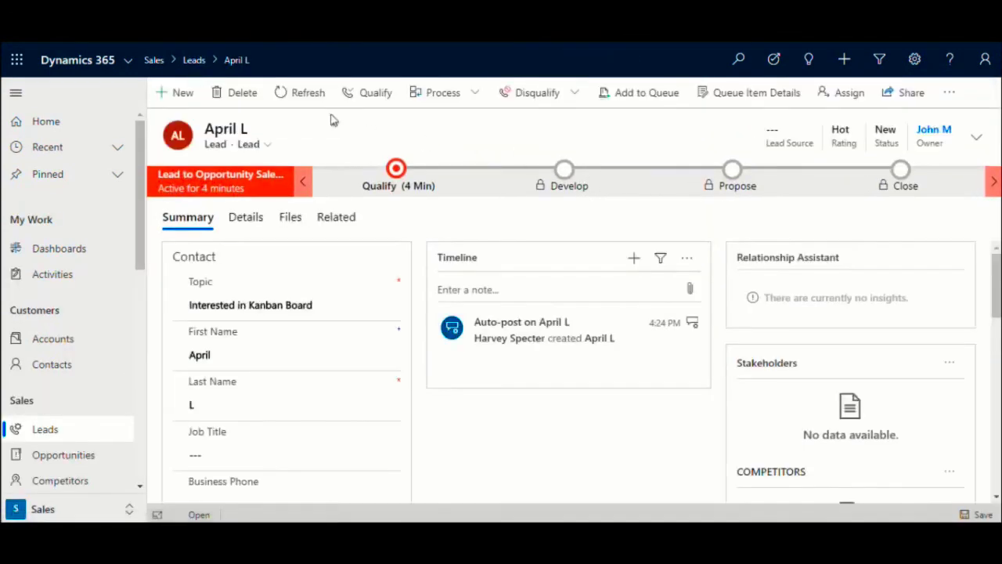
pyautogui.moveTo(934, 152)
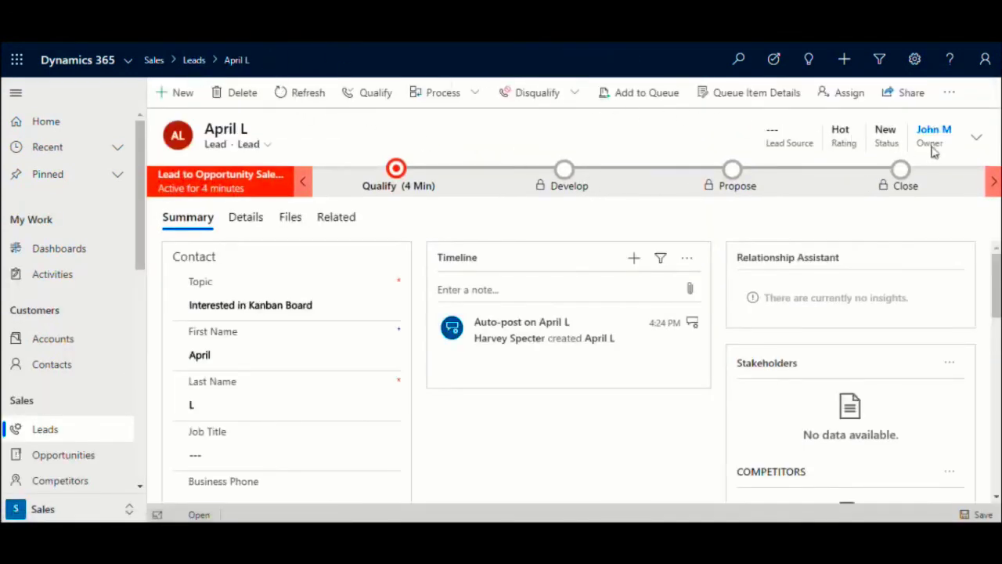